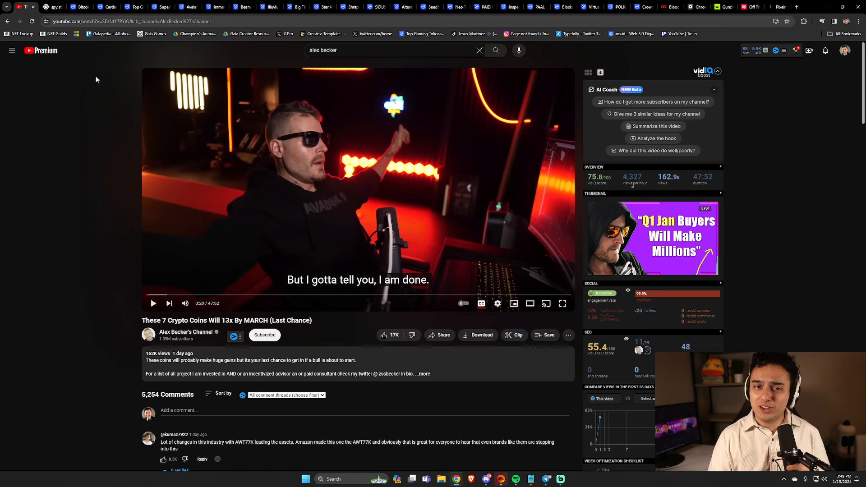
mouse_move(53, 7)
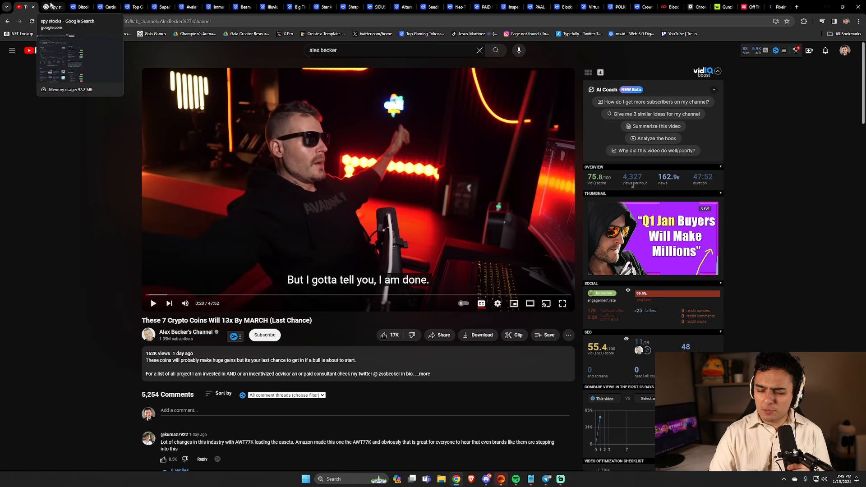
- Switch from the YouTube video to the 'spy stocks' Google results tab
click(52, 6)
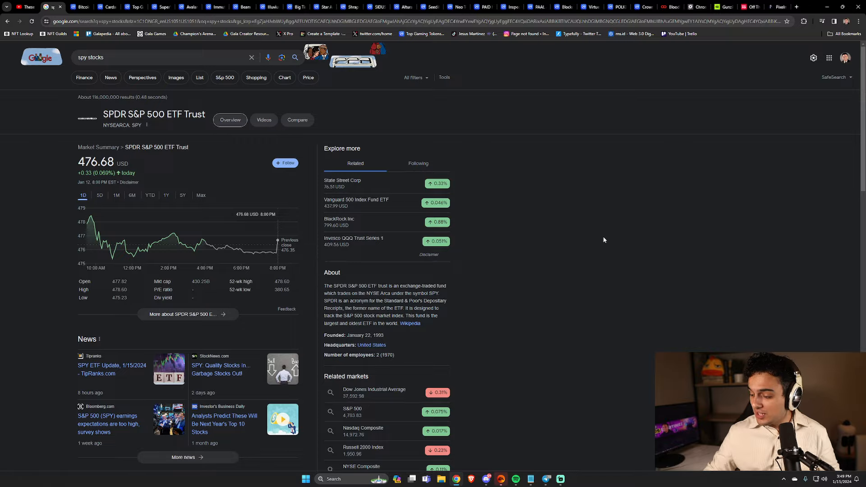
- Show Bitcoin's one-year chart, then restore the all-time view near $42,874
click(80, 7)
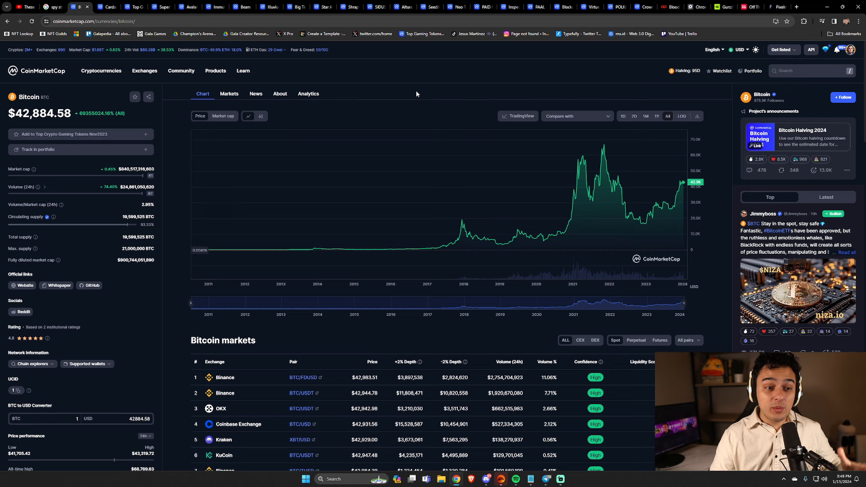
click(656, 116)
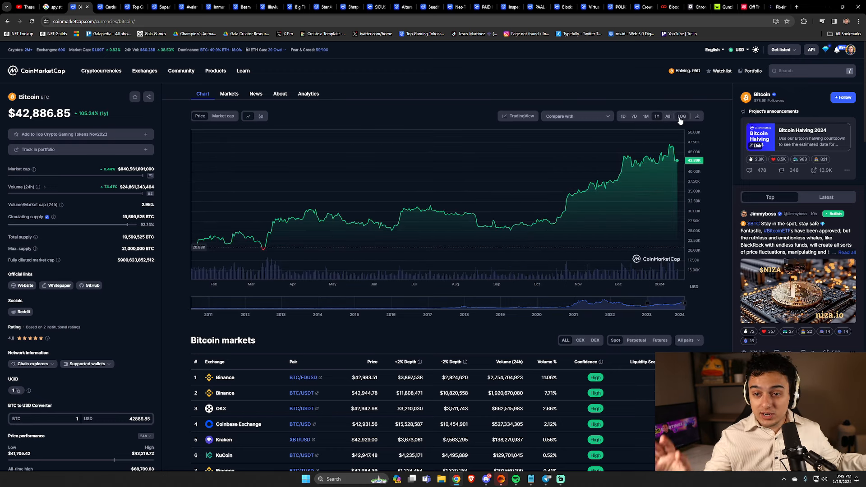
click(666, 115)
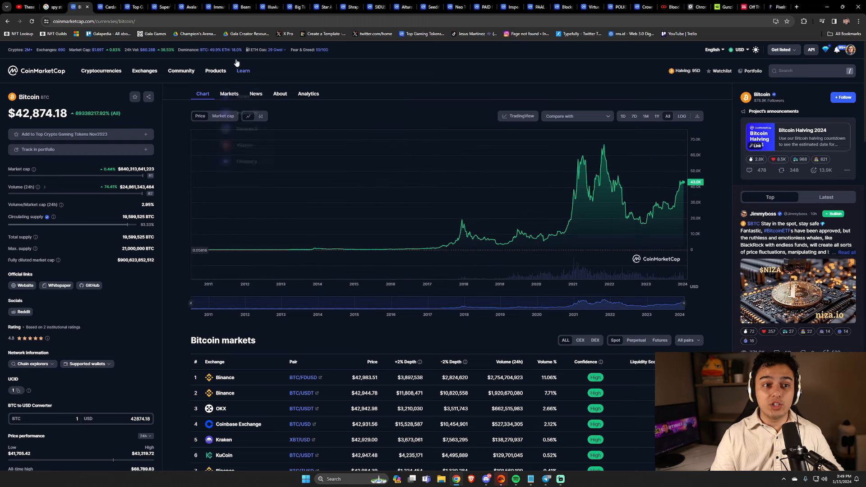
mouse_move(347, 91)
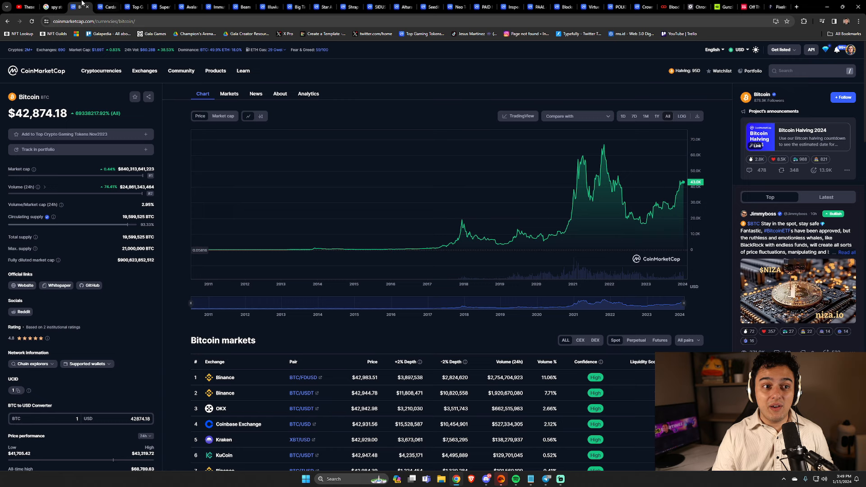
- View SPY's Max-range chart (about 984% all-time), then return to the Bitcoin page
click(52, 6)
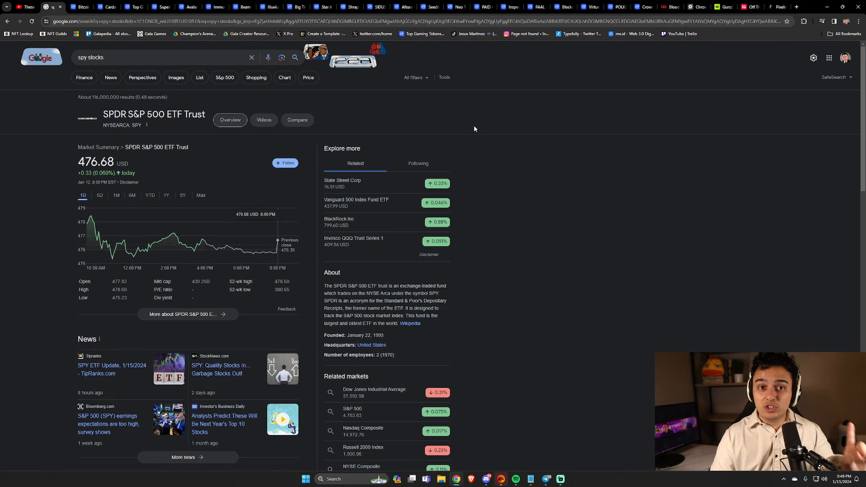
mouse_move(580, 182)
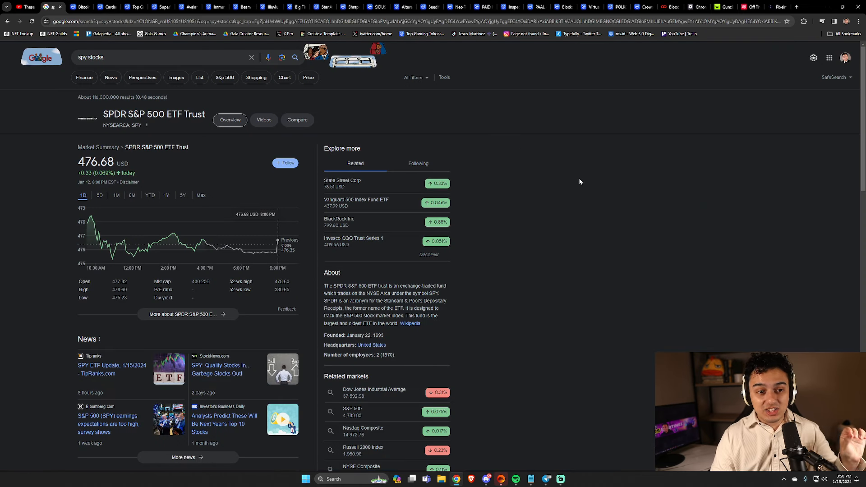
click(200, 195)
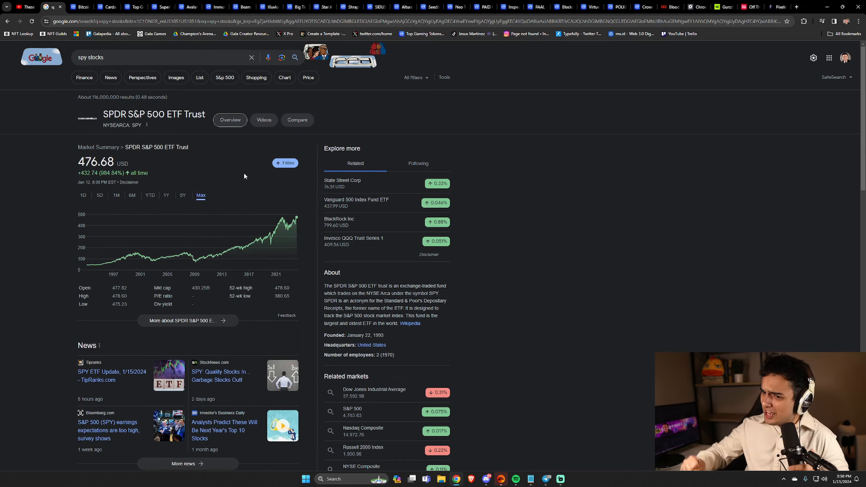
mouse_move(256, 179)
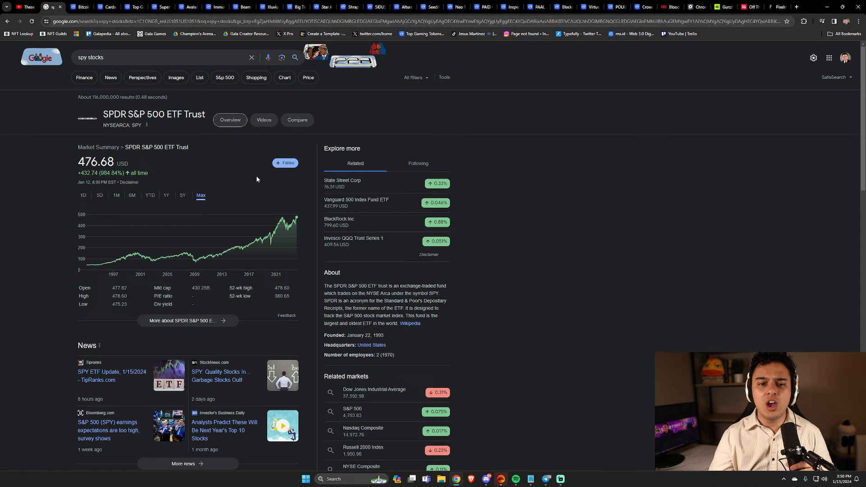
mouse_move(40, 181)
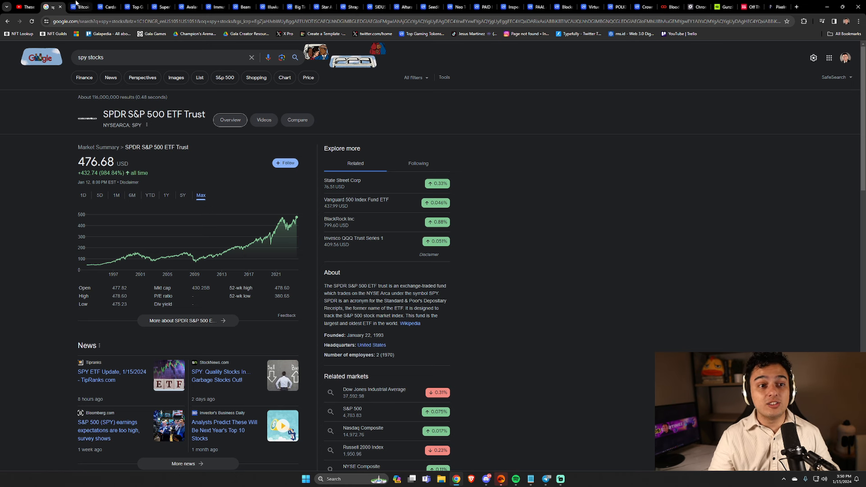
click(80, 6)
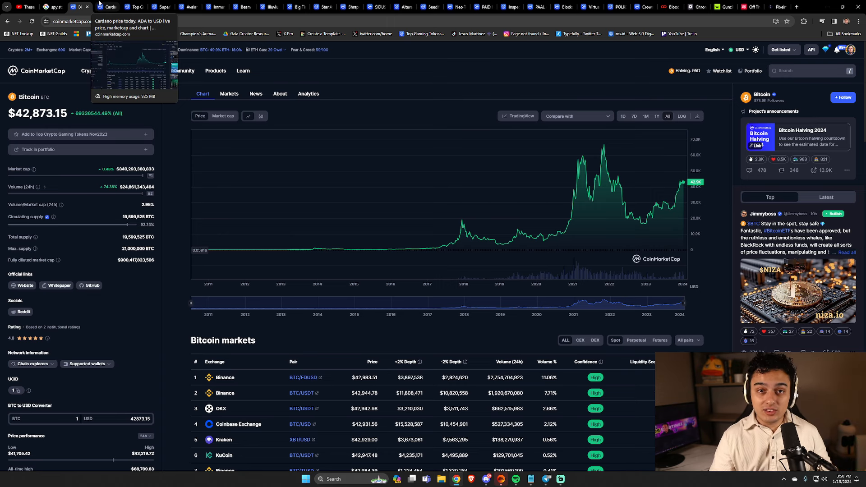
- Bring up Cardano's all-time chart at $0.5328 and scroll to its 2021 peak
click(108, 6)
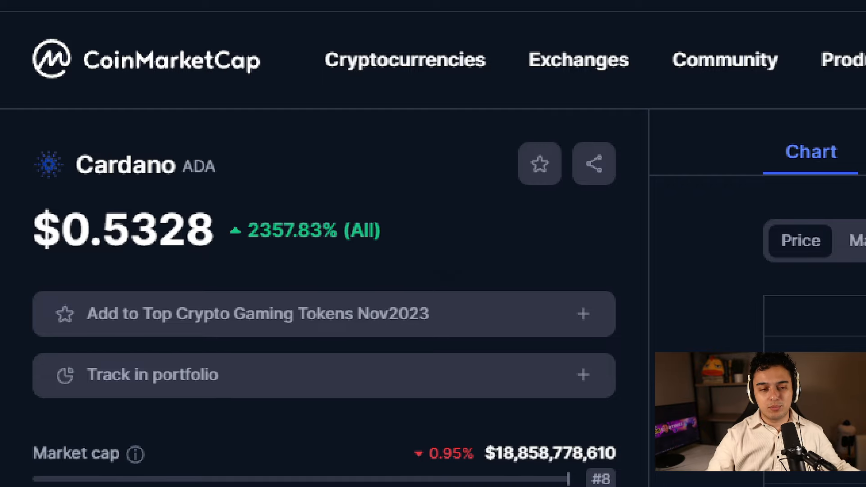
scroll(down, 3)
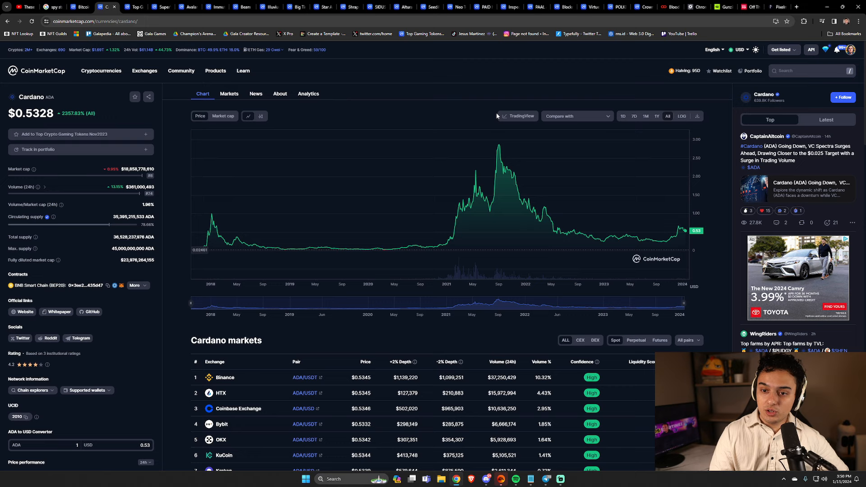
mouse_move(490, 211)
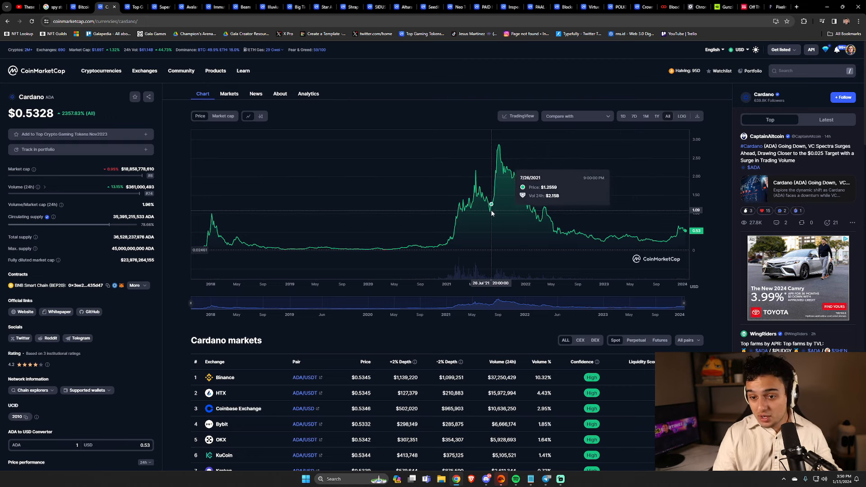
mouse_move(478, 204)
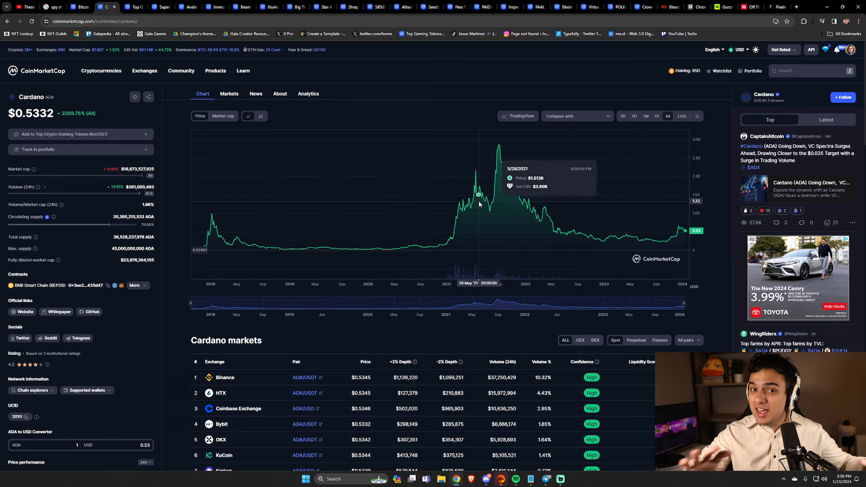
mouse_move(497, 144)
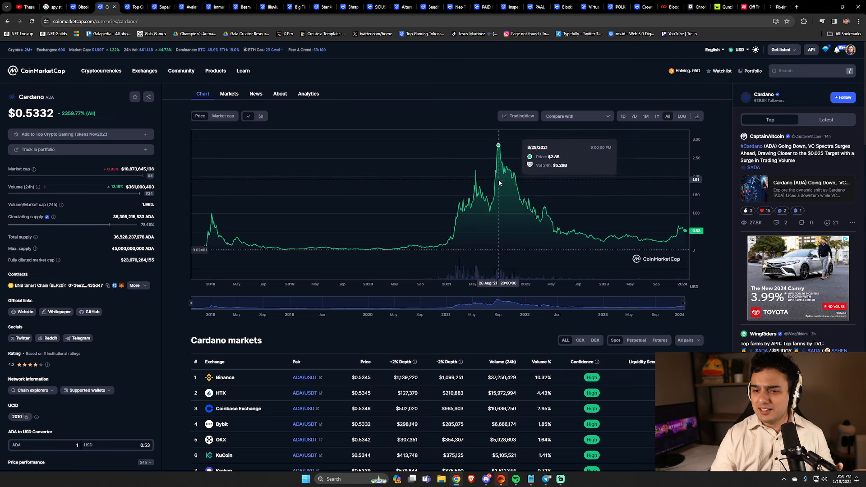
mouse_move(498, 183)
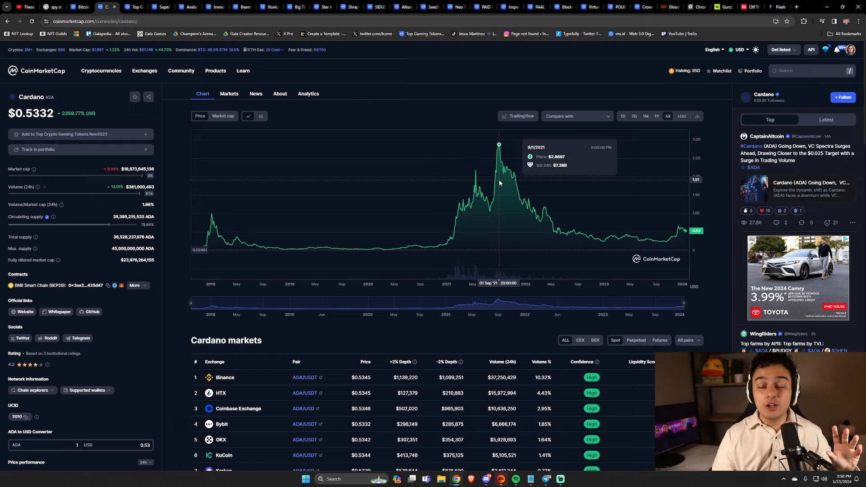
mouse_move(516, 184)
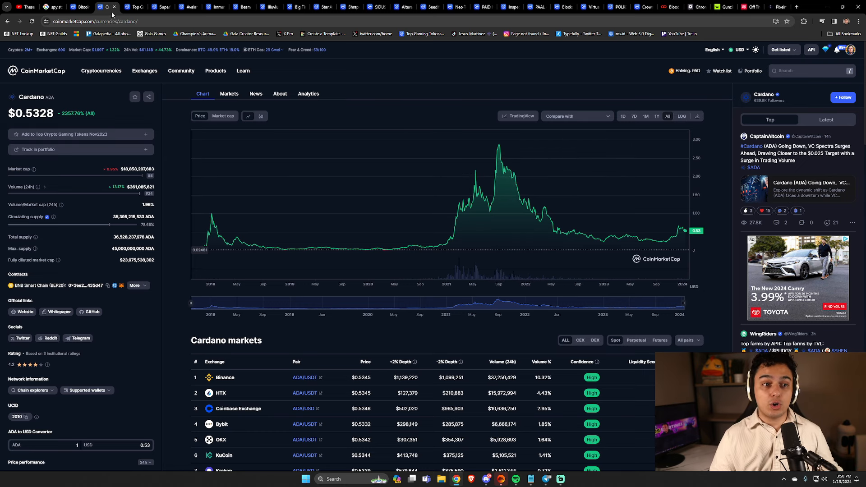
- Return to Bitcoin's all-time chart around $42,864
click(80, 7)
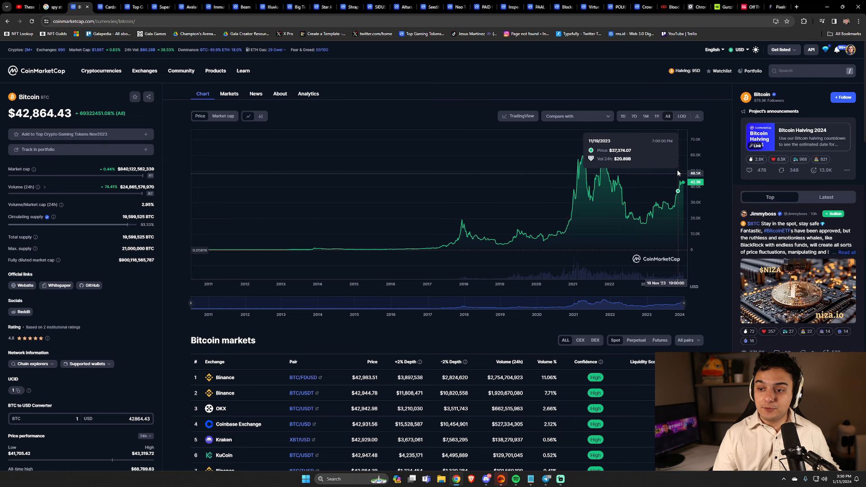
mouse_move(620, 90)
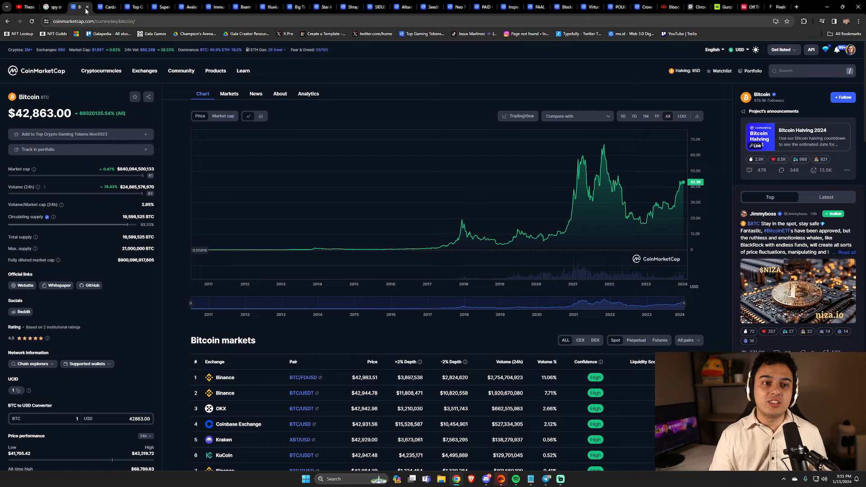
mouse_move(132, 7)
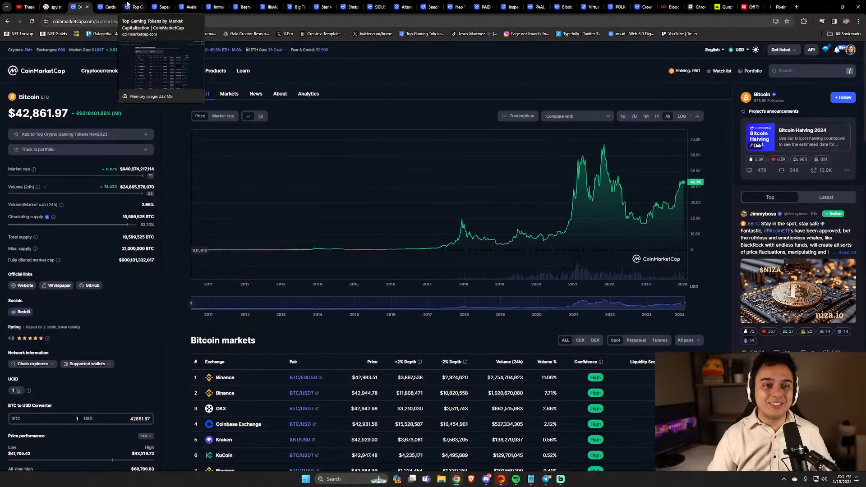
- Review the Top Gaming Tokens ranking, then move to SuperVerse's chart at $0.6191
click(133, 6)
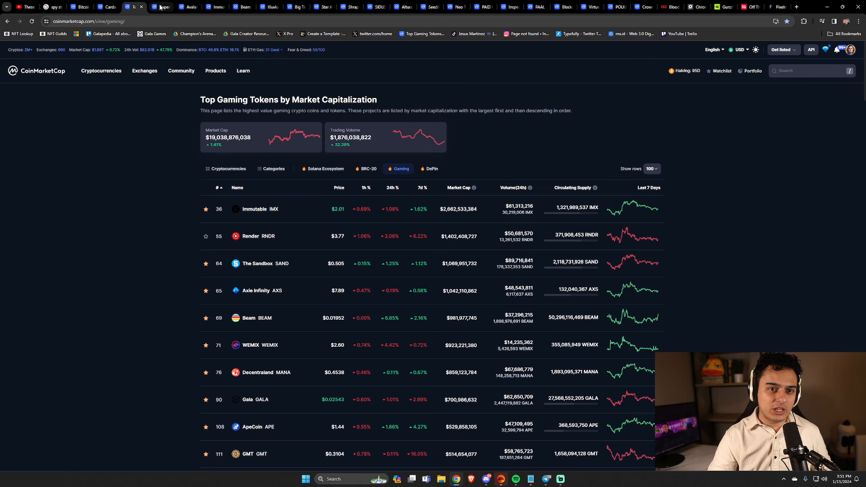
mouse_move(162, 6)
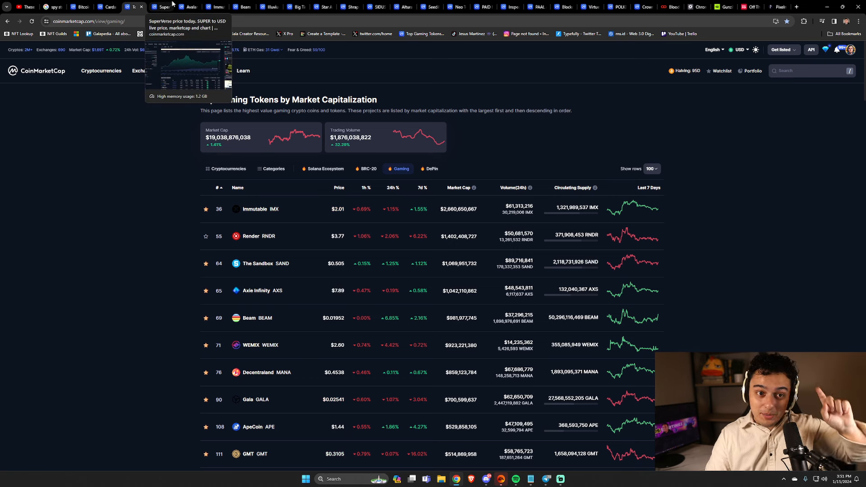
click(162, 6)
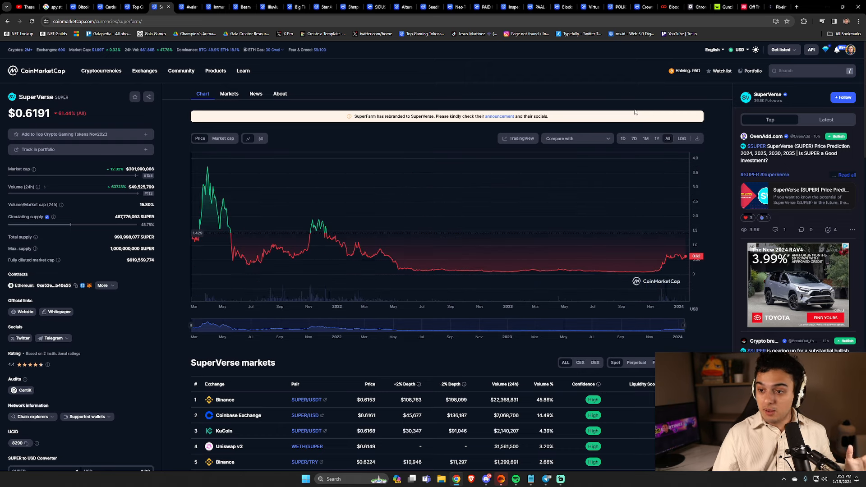
- View SuperVerse's one-year chart (about 500%), then switch to Avalanche at $35.99
click(656, 138)
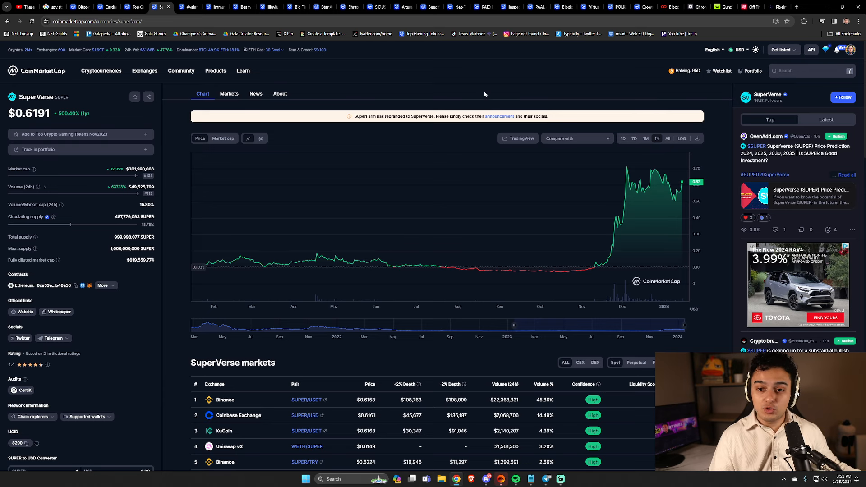
mouse_move(190, 6)
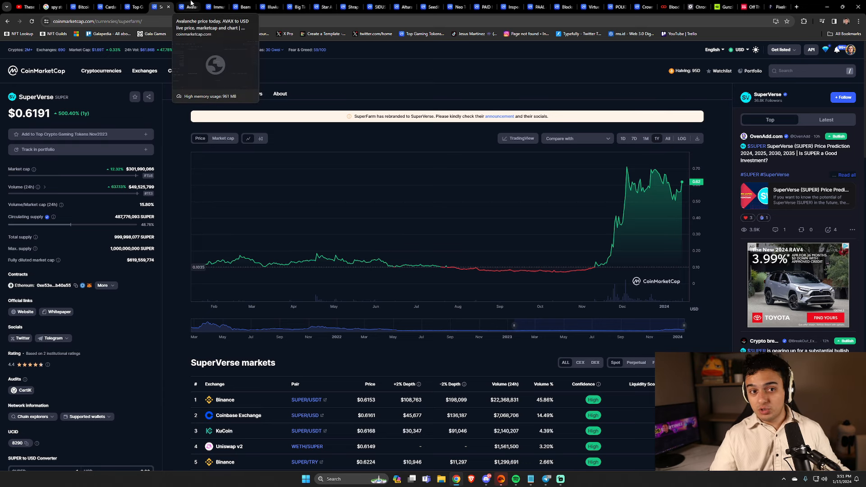
click(190, 7)
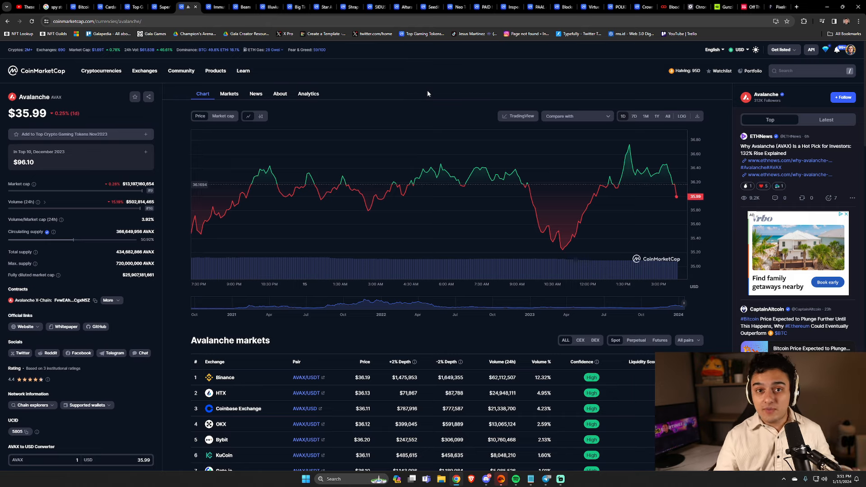
mouse_move(37, 71)
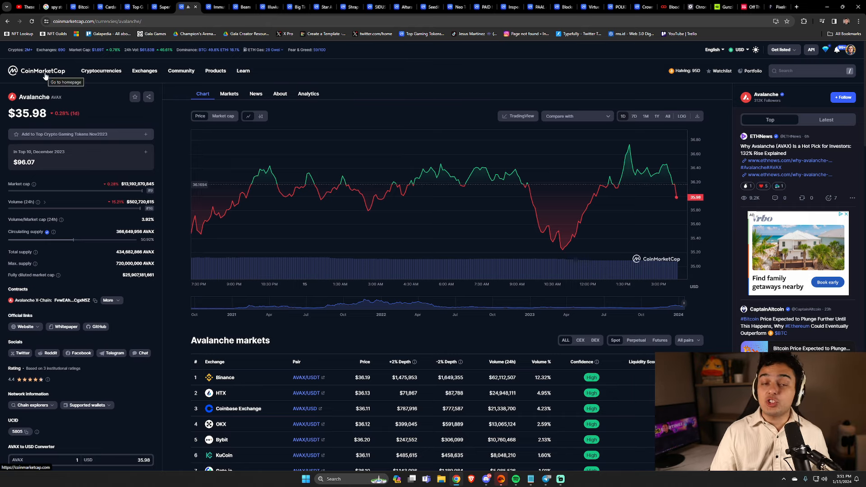
mouse_move(248, 83)
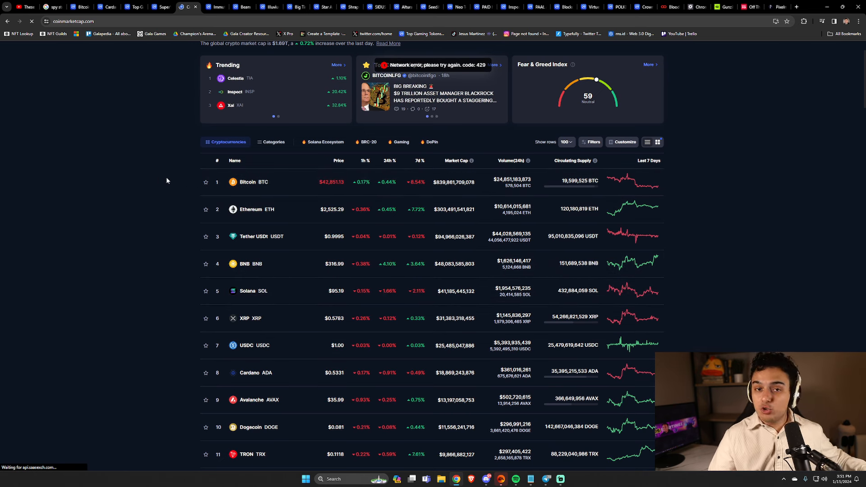
- Bring up Beam's page at $0.01956 and its all-time chart showing about 297% growth
click(251, 399)
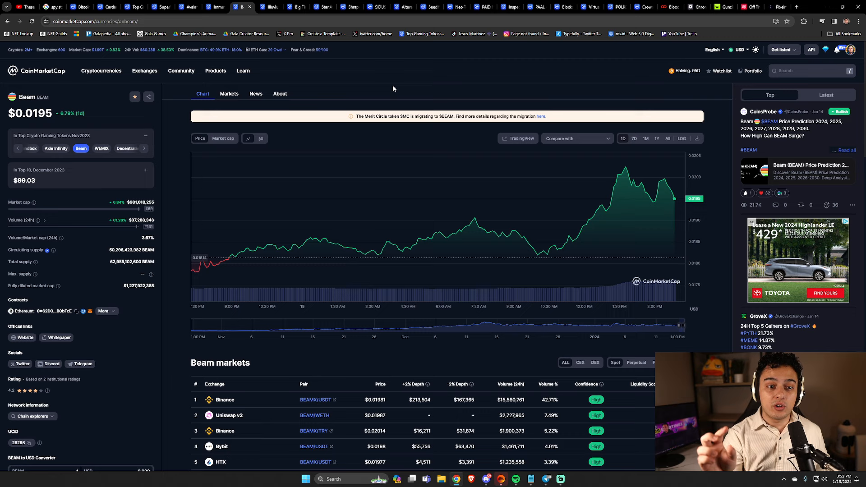
mouse_move(393, 89)
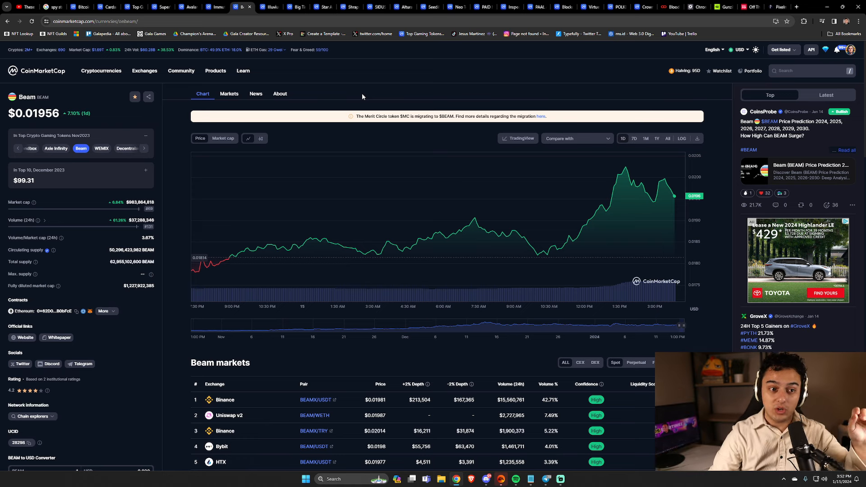
click(666, 138)
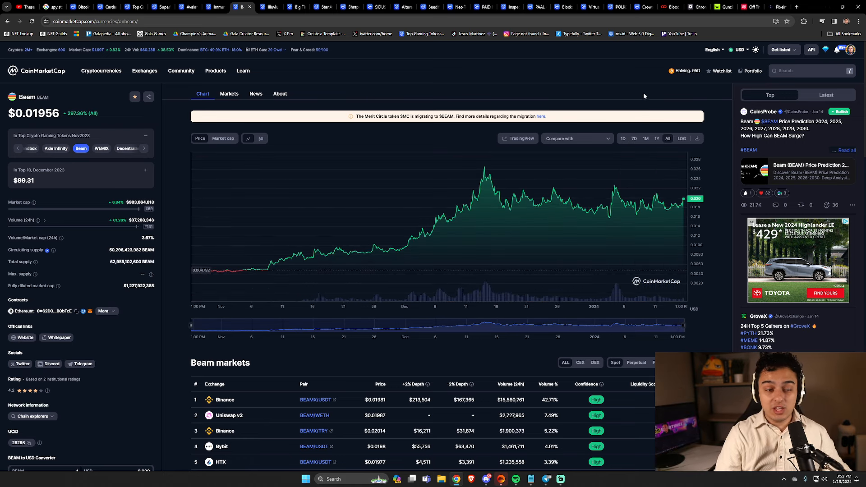
mouse_move(364, 94)
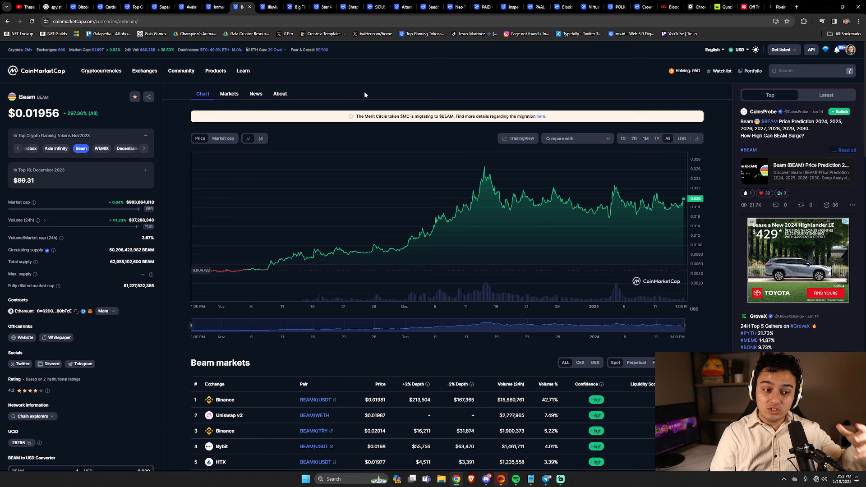
mouse_move(271, 6)
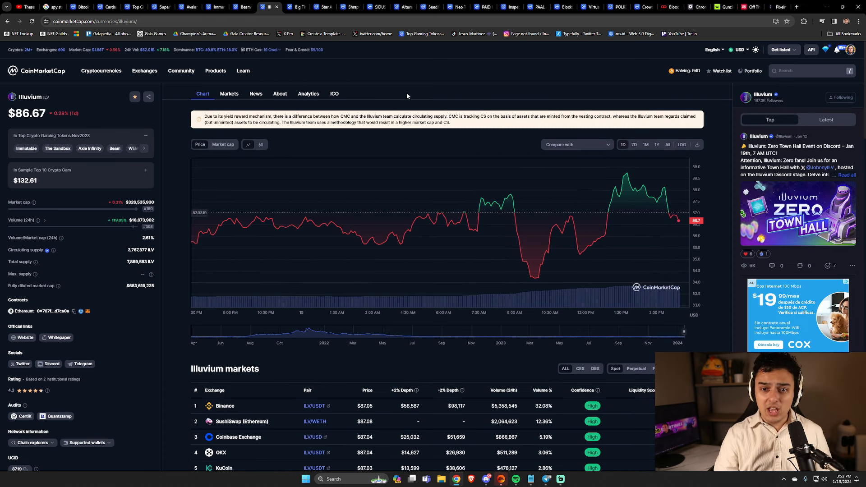
- Move from Illuvium's page at $86.66 to Big Time's page at $0.4646
click(667, 145)
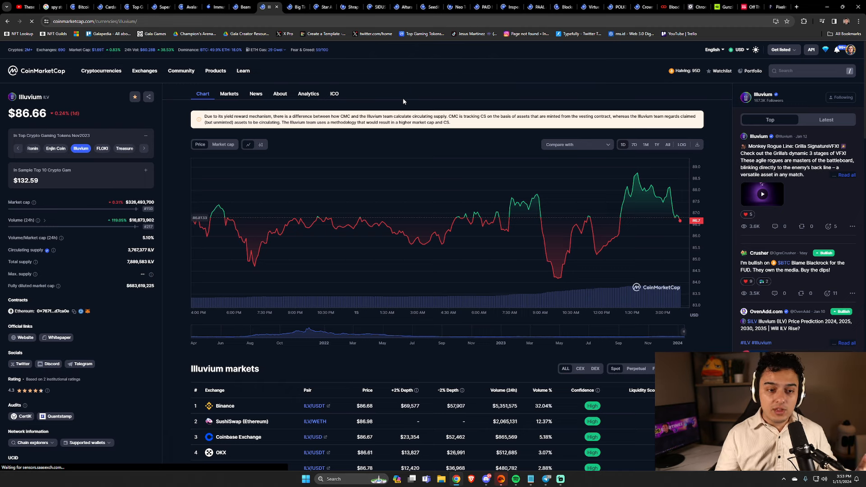
click(667, 144)
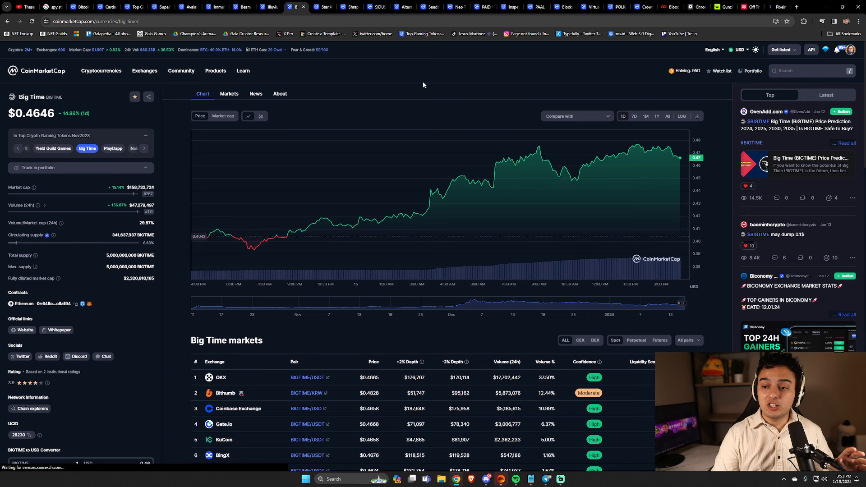
- View Big Time's all-time chart (about 562%), then Shrapnel's all-time chart at $0.2633
click(667, 116)
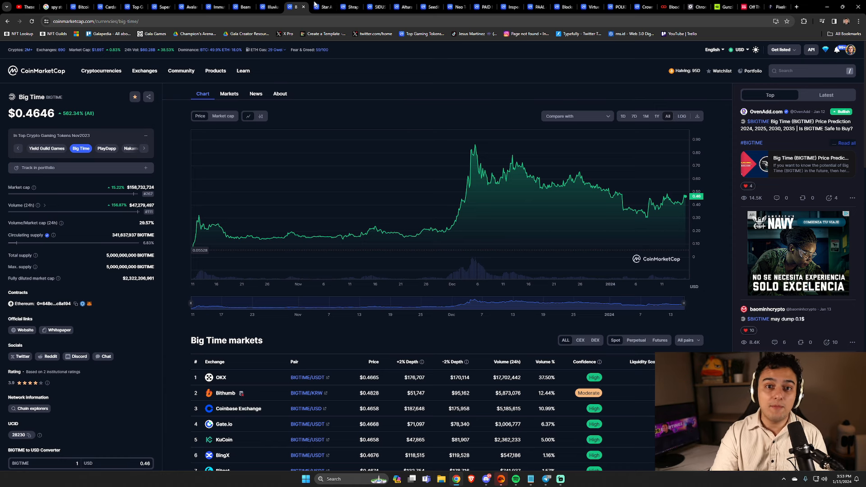
click(322, 7)
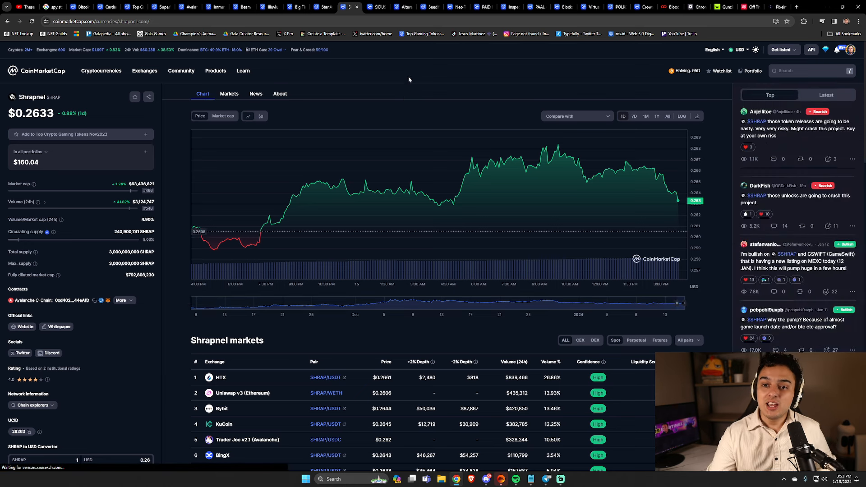
click(667, 116)
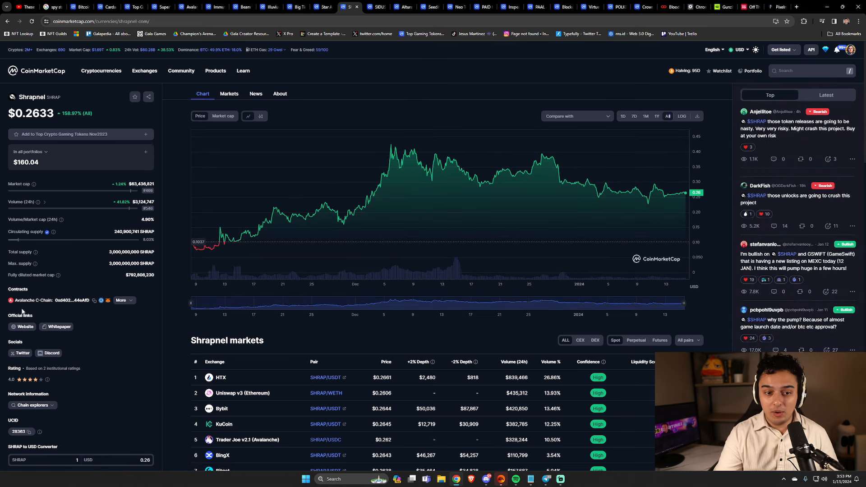
mouse_move(202, 250)
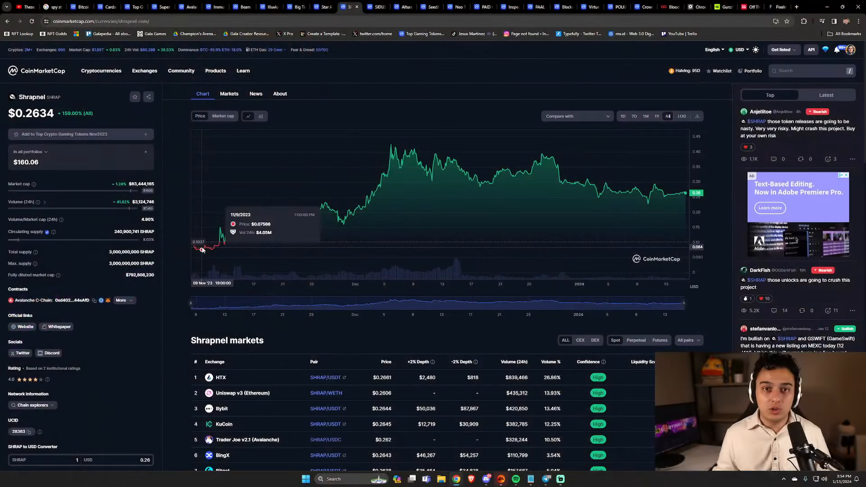
mouse_move(334, 84)
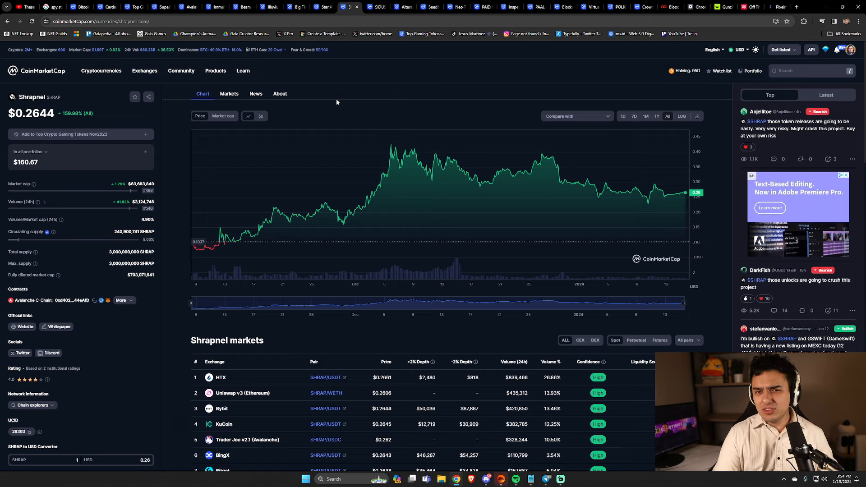
mouse_move(556, 166)
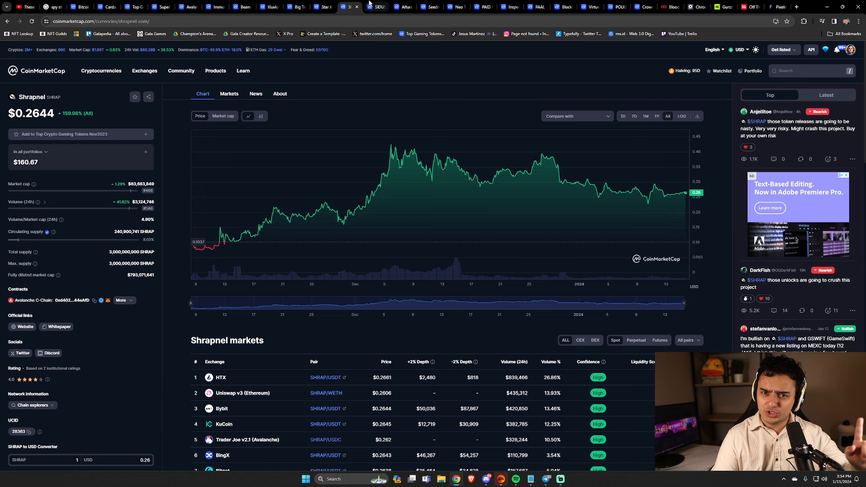
- View SIDUS's all-time price chart, showing roughly a 92% drop at $0.005534
click(377, 7)
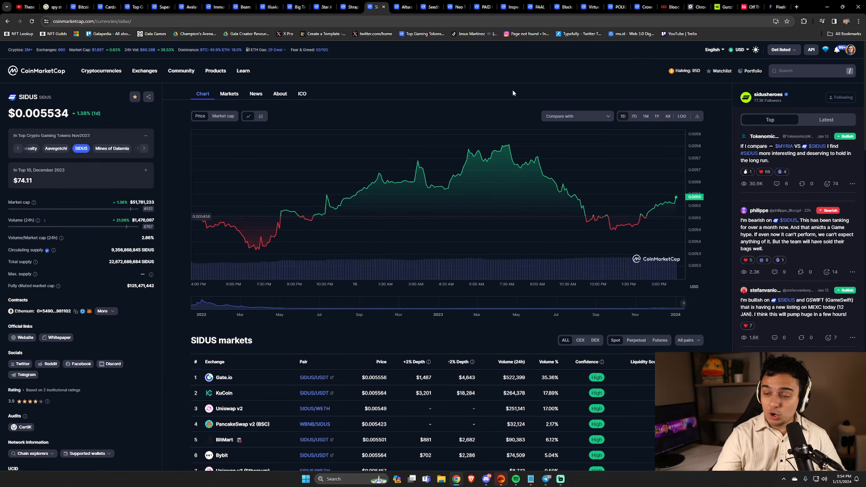
click(667, 116)
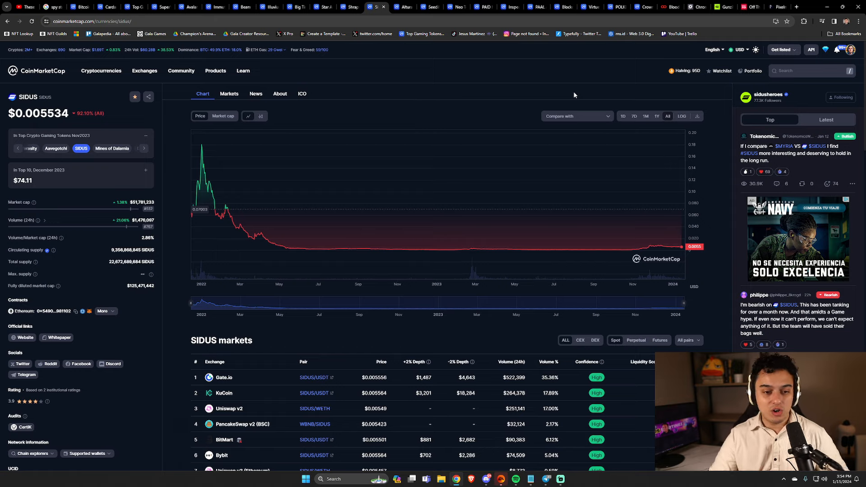
mouse_move(158, 192)
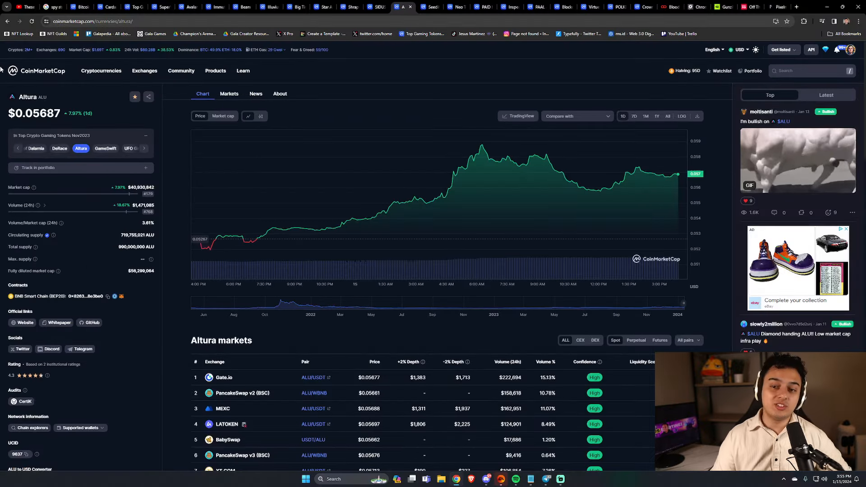
- Bring up Seedify.fund's price page at $3.30, down 1.61% today
click(667, 116)
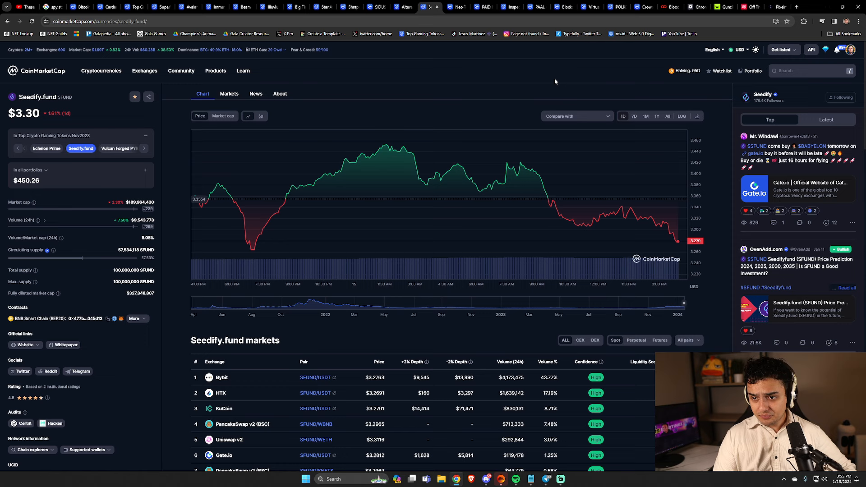
- Review Seedify.fund's all-time price and market-cap charts (up about 423%), then show Neo Tokyo's page
click(667, 116)
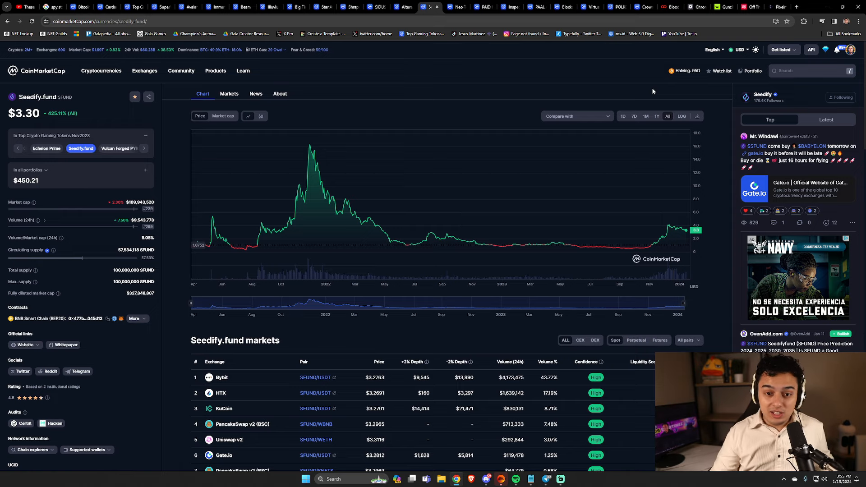
mouse_move(309, 145)
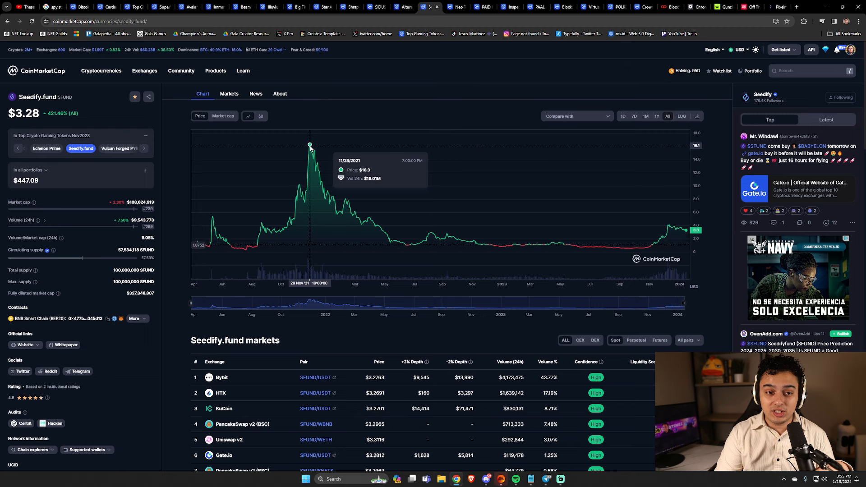
click(222, 116)
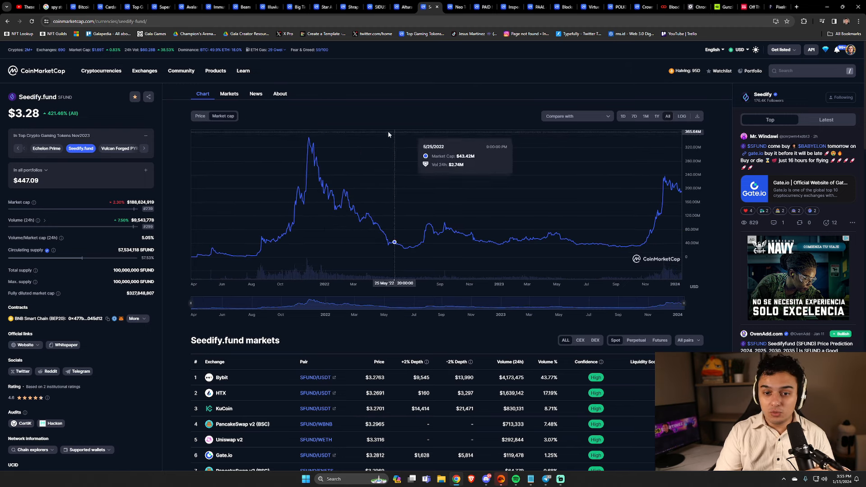
click(200, 116)
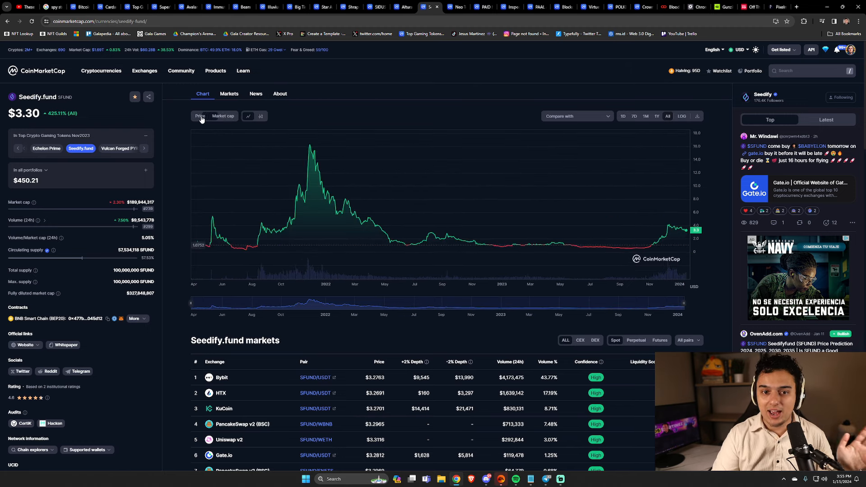
mouse_move(309, 144)
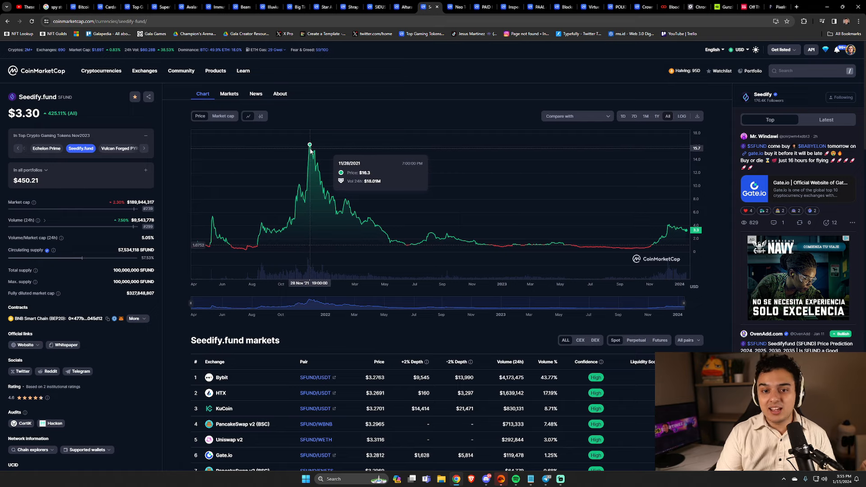
mouse_move(366, 95)
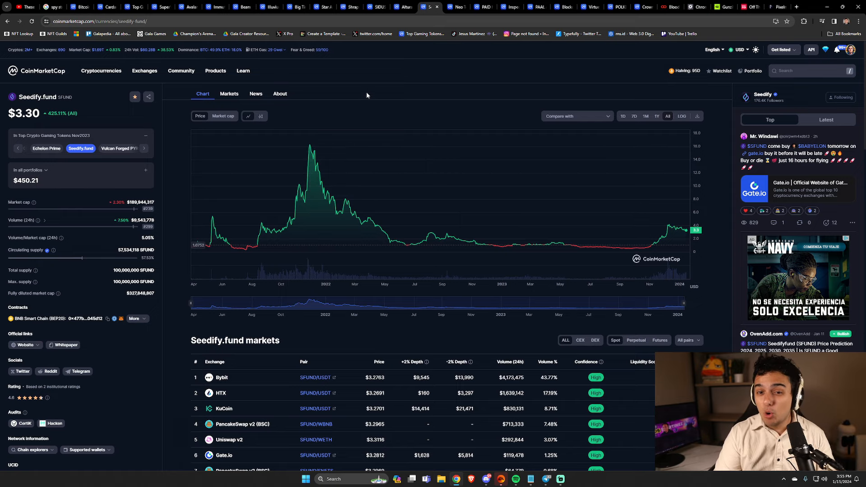
mouse_move(129, 128)
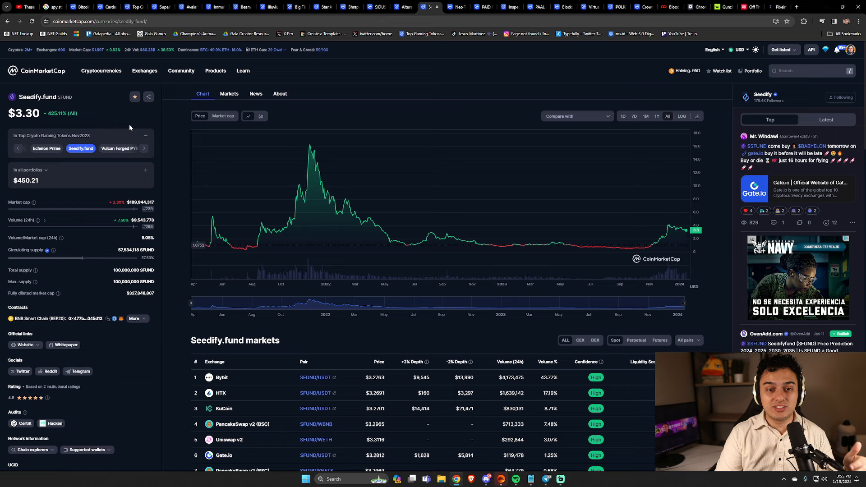
mouse_move(456, 7)
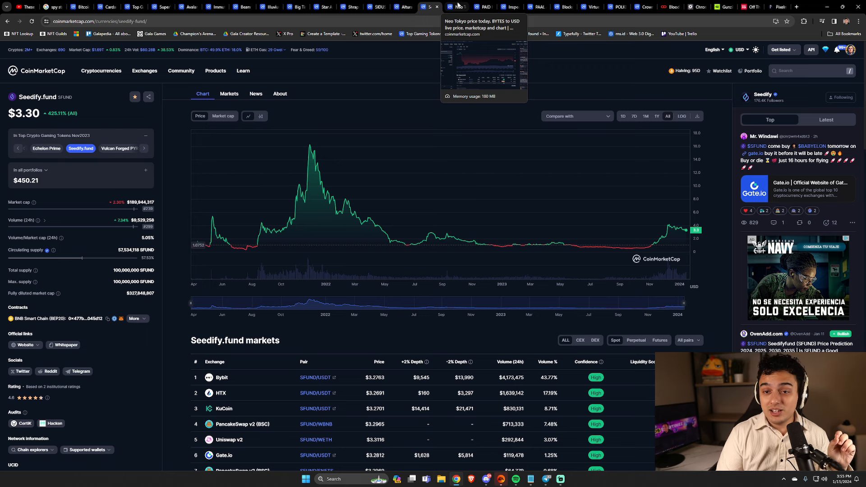
click(457, 7)
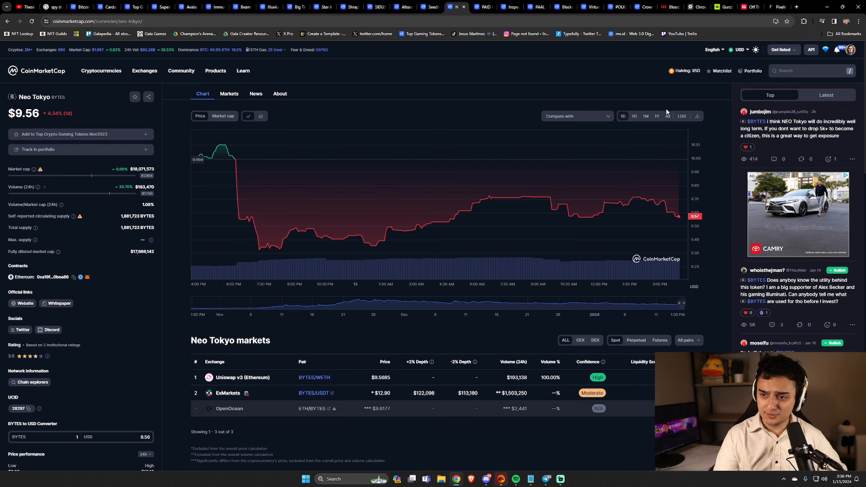
- Show Neo Tokyo's full price history, up about 408% all-time at $9.56
click(667, 116)
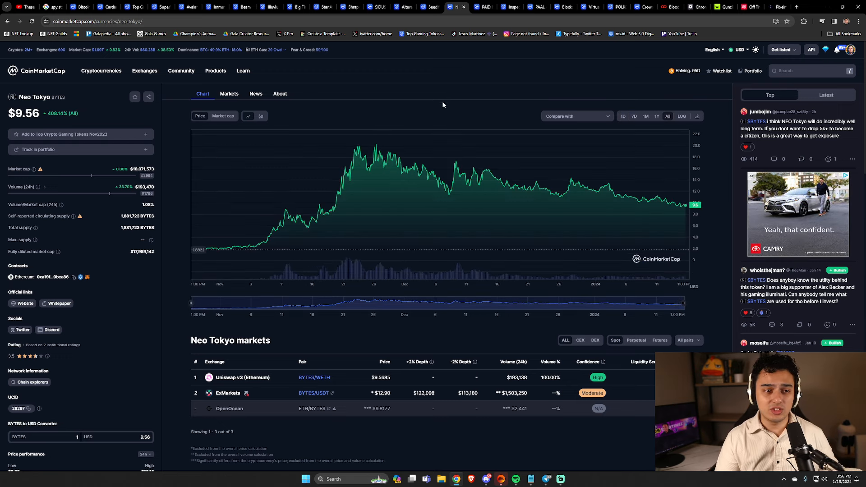
mouse_move(430, 101)
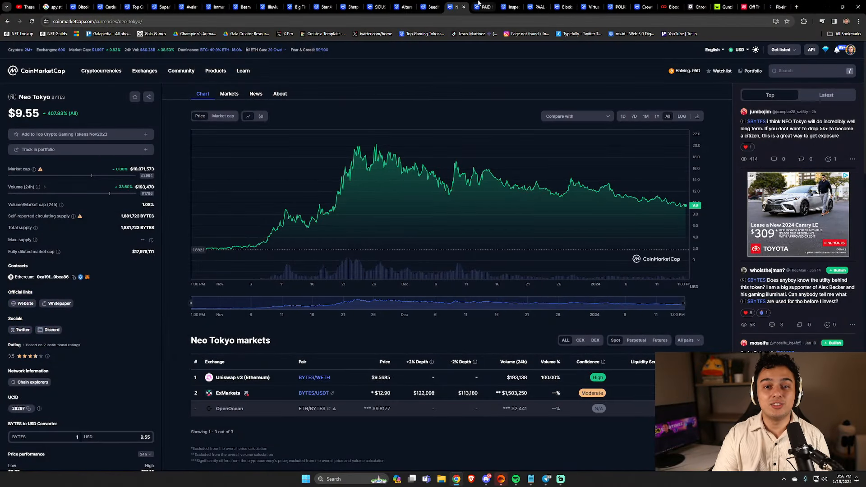
mouse_move(482, 7)
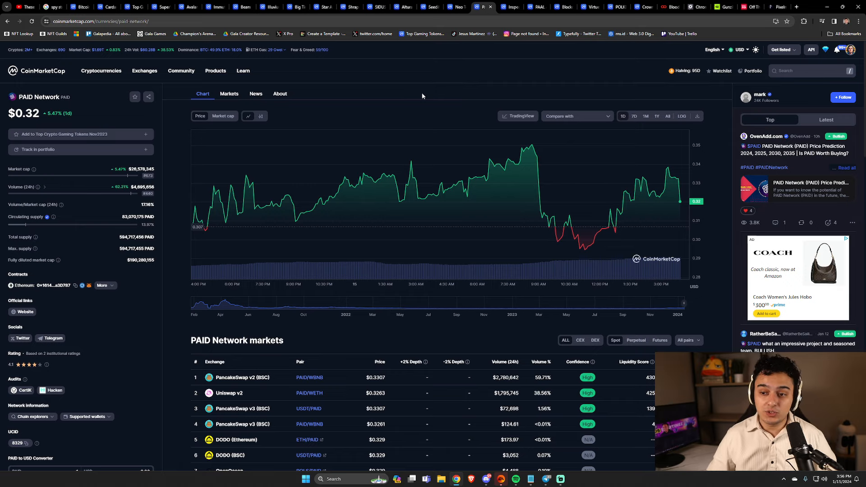
- Review PAID Network's all-time chart, then show the Inspect token page at $0.2894
click(667, 115)
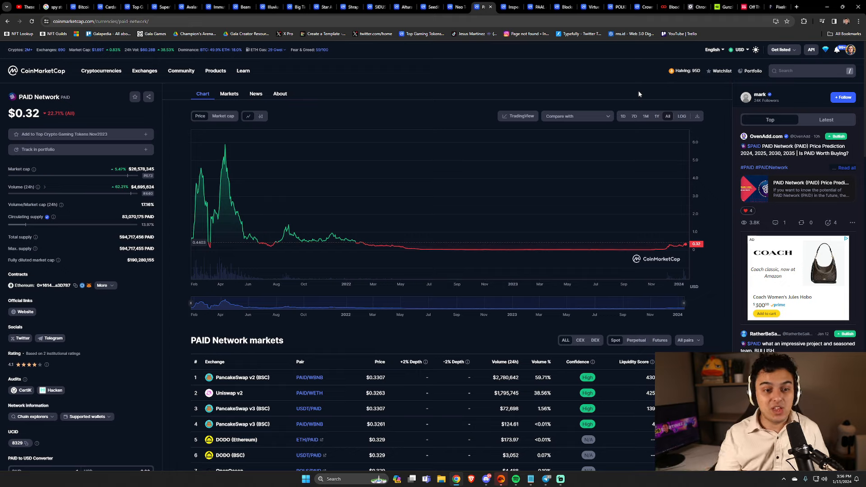
mouse_move(617, 91)
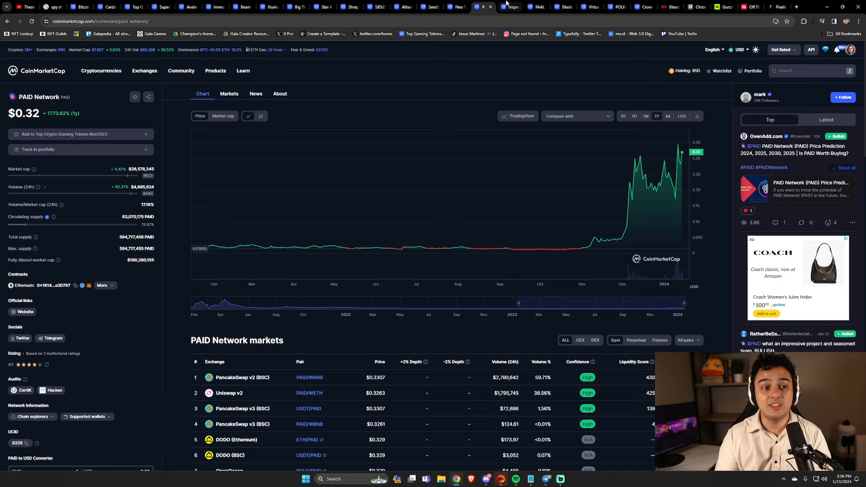
mouse_move(508, 5)
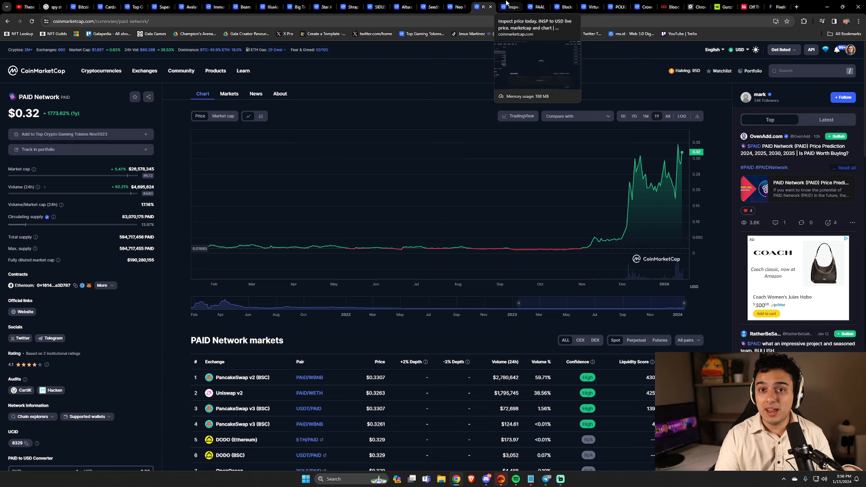
click(511, 6)
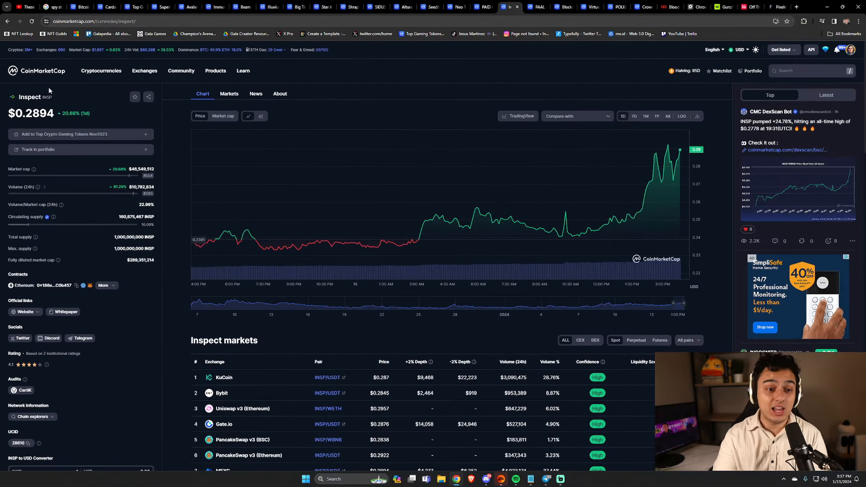
mouse_move(93, 116)
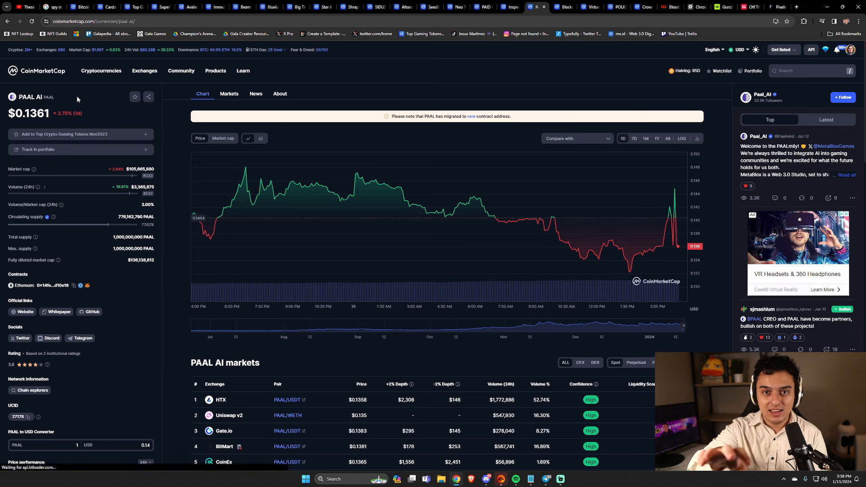
mouse_move(97, 116)
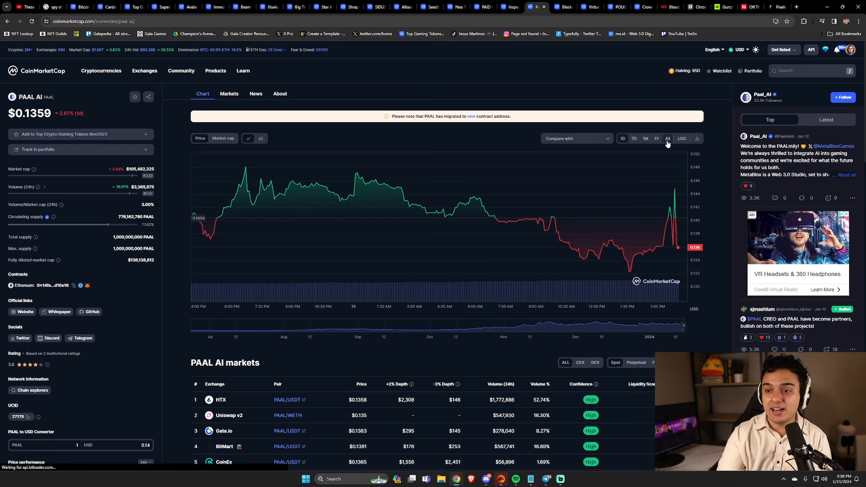
- Show PAAL AI's full price history, then bring up the Virtue Poker page at $0.06518
click(667, 138)
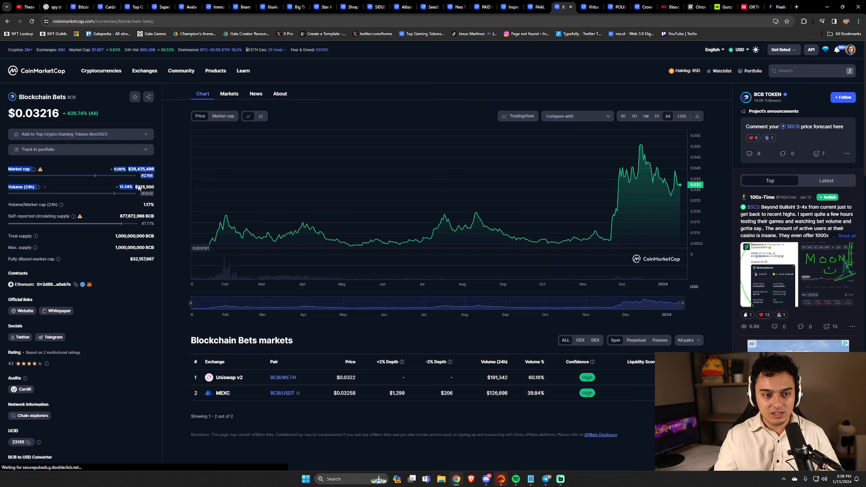
mouse_move(622, 216)
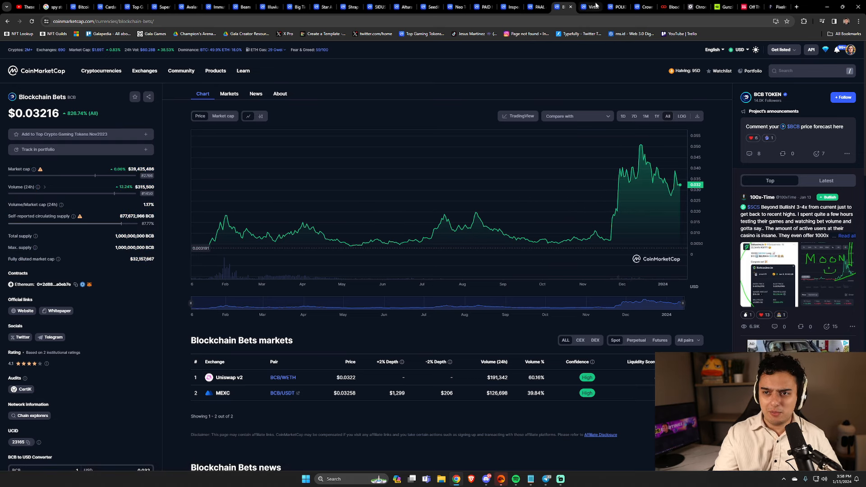
click(590, 7)
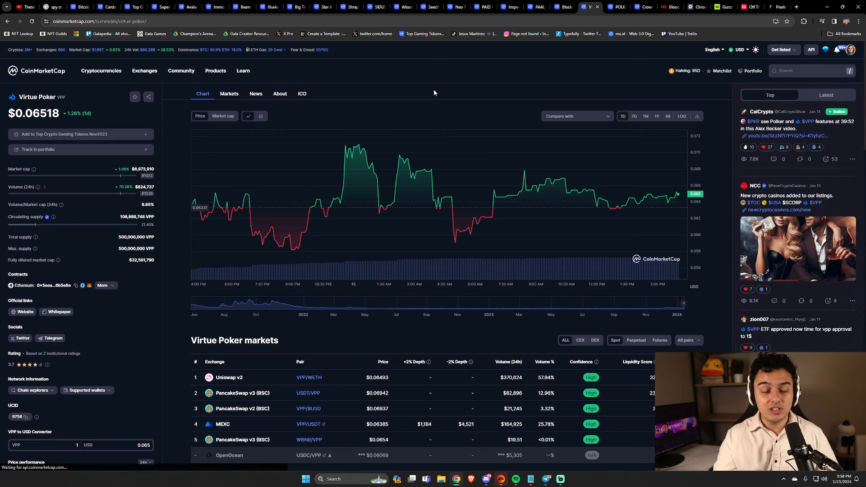
- View Virtue Poker's all-time and one-year charts (about 1,253% yearly growth), then show POLKER's page
click(667, 116)
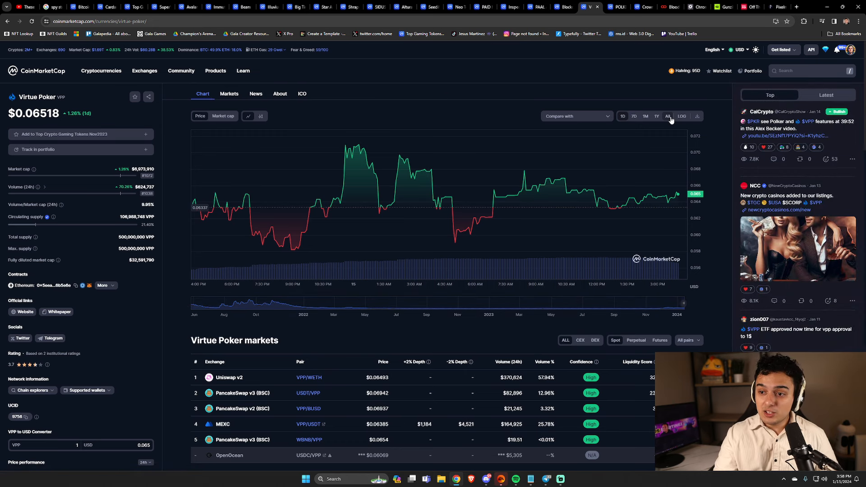
click(656, 116)
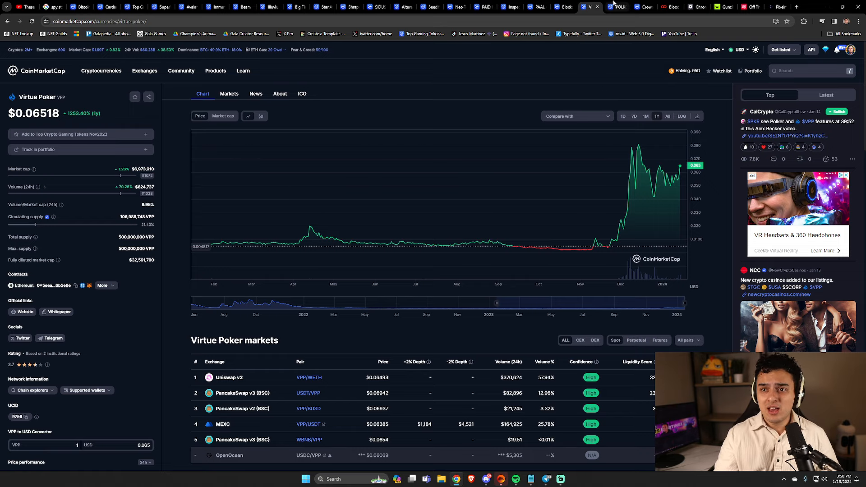
click(615, 7)
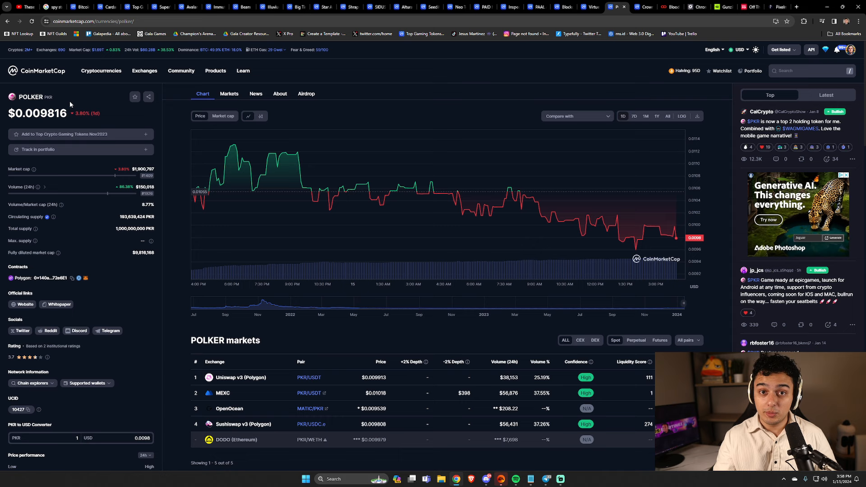
mouse_move(118, 133)
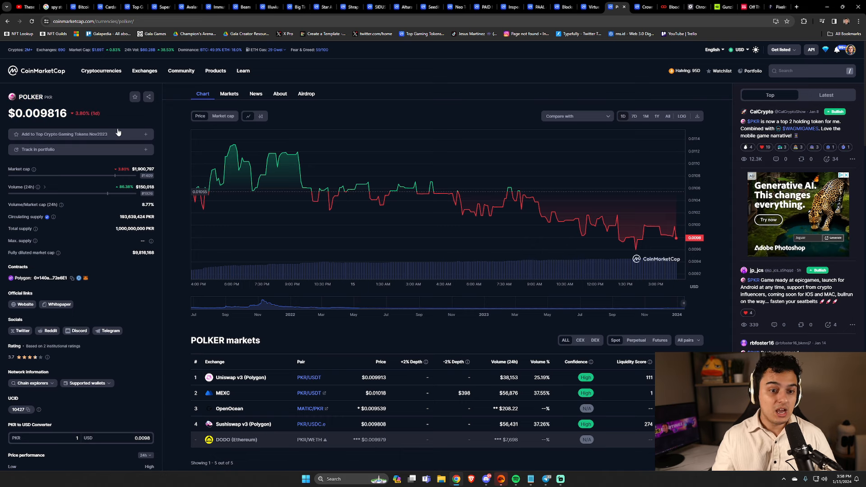
- Show POLKER's one-year price chart, up about 283.76%
click(656, 116)
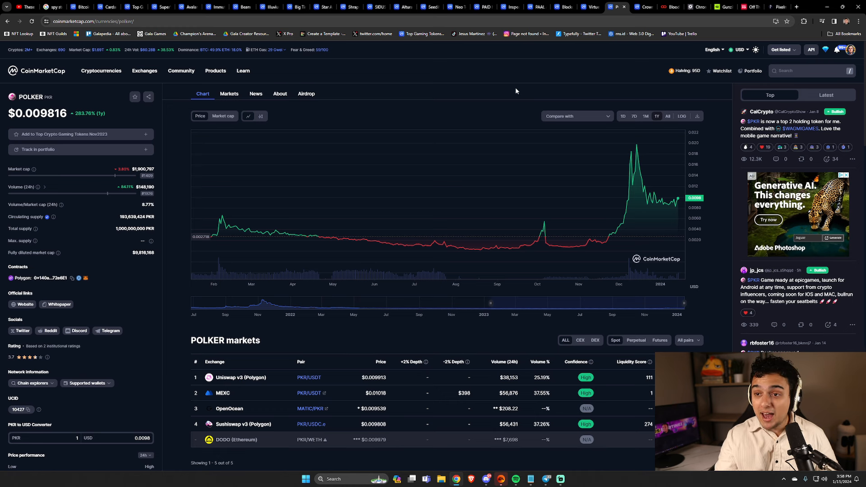
mouse_move(395, 123)
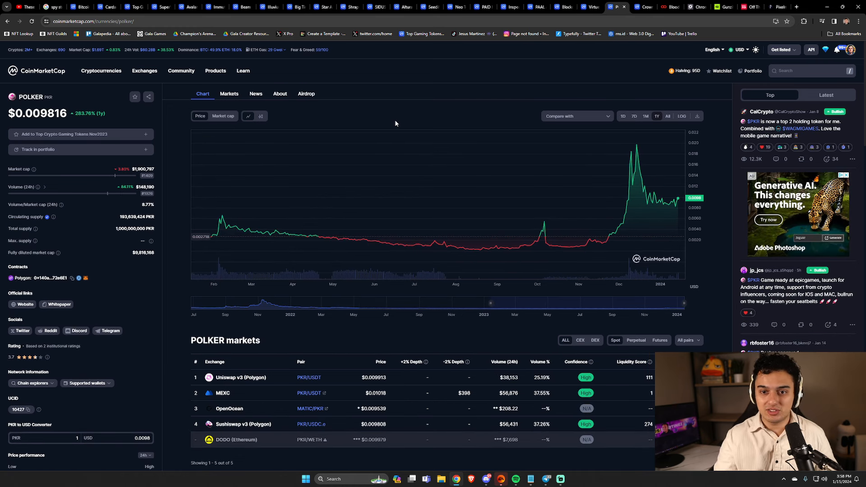
mouse_move(384, 99)
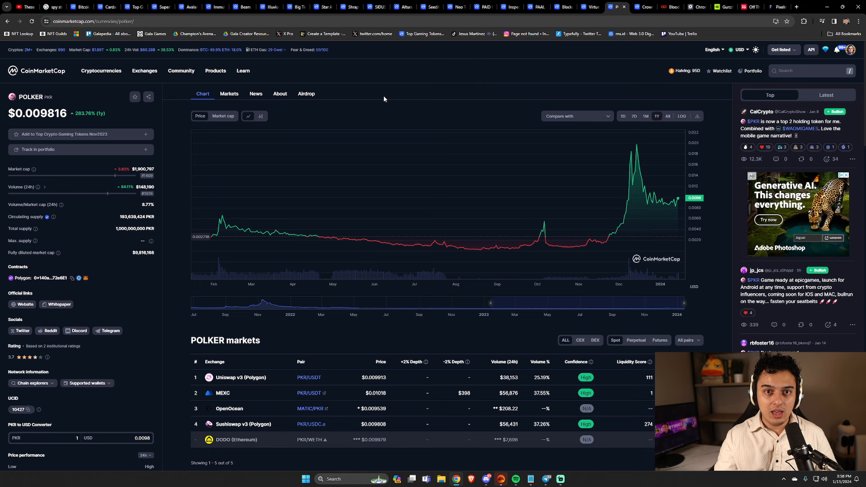
mouse_move(385, 92)
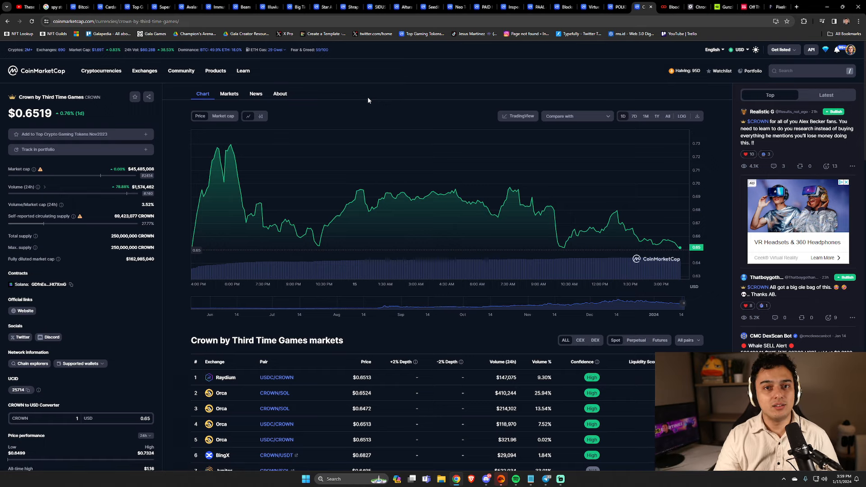
mouse_move(642, 138)
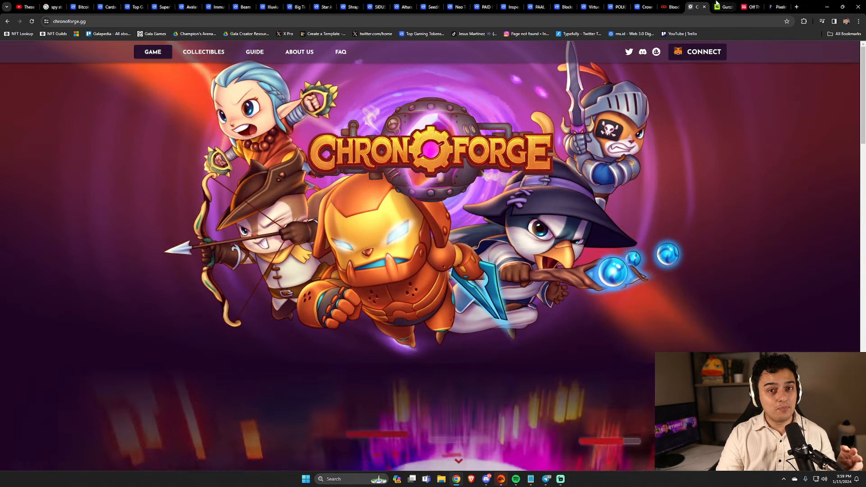
- Glance at the Off The Grid game site, then bring up the Pixelmon hub website
click(719, 7)
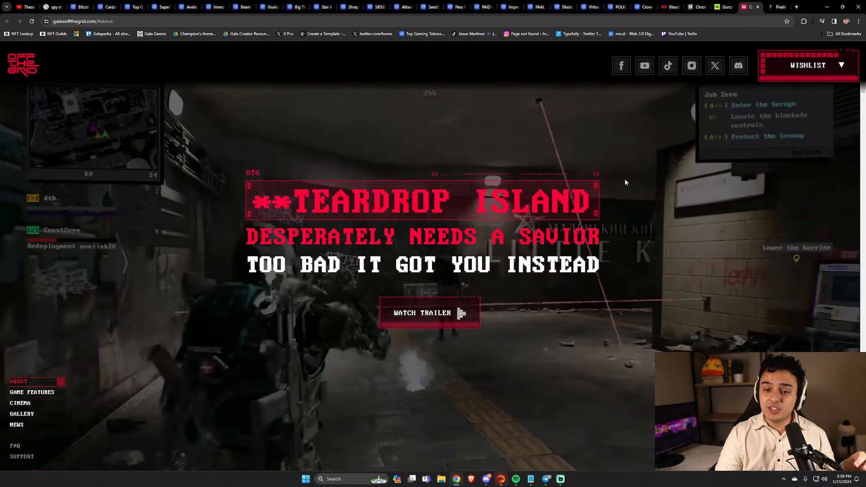
click(751, 6)
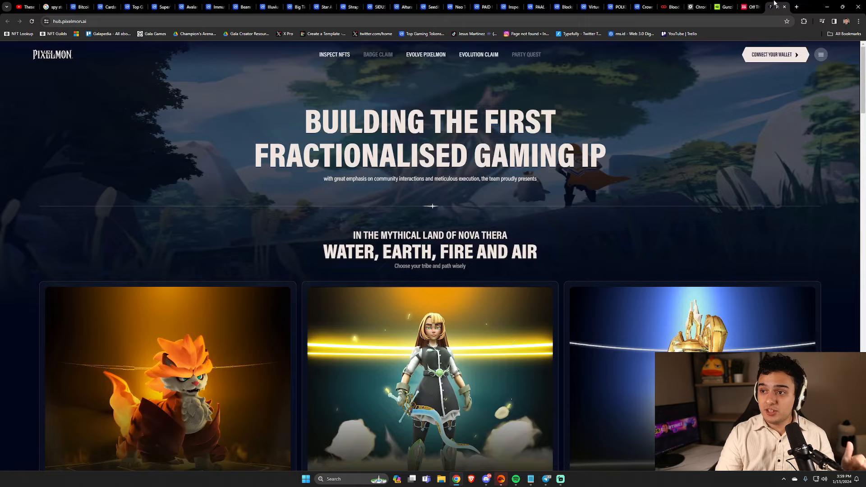